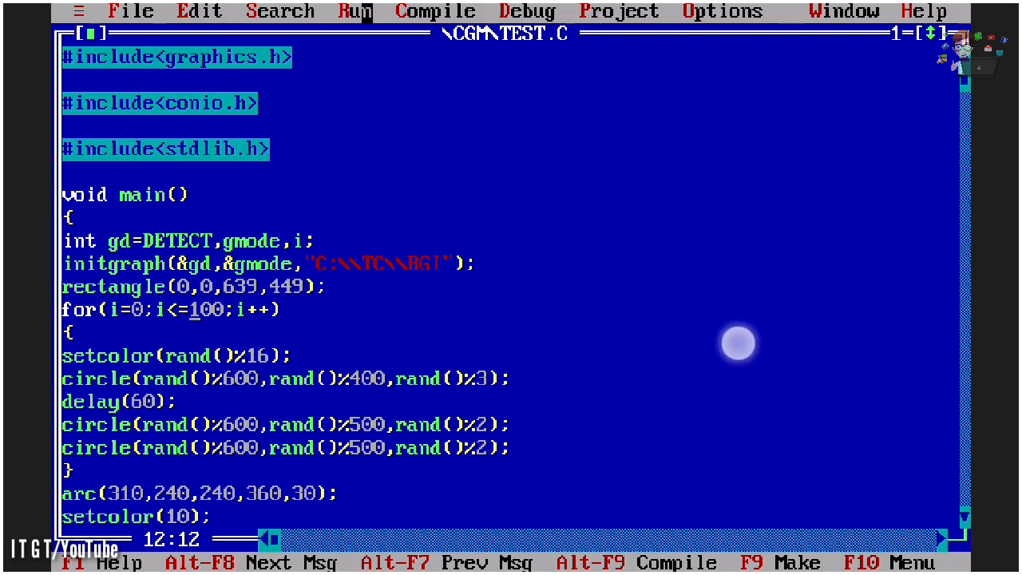
Compile the current TEST.C source file via Compile > Compile.
left_click(435, 11)
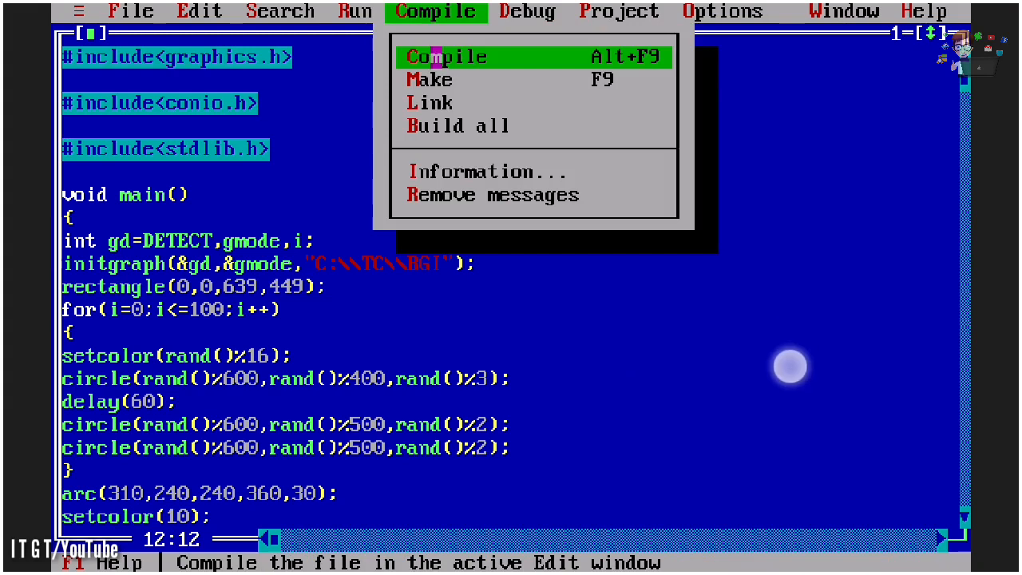
left_click(446, 56)
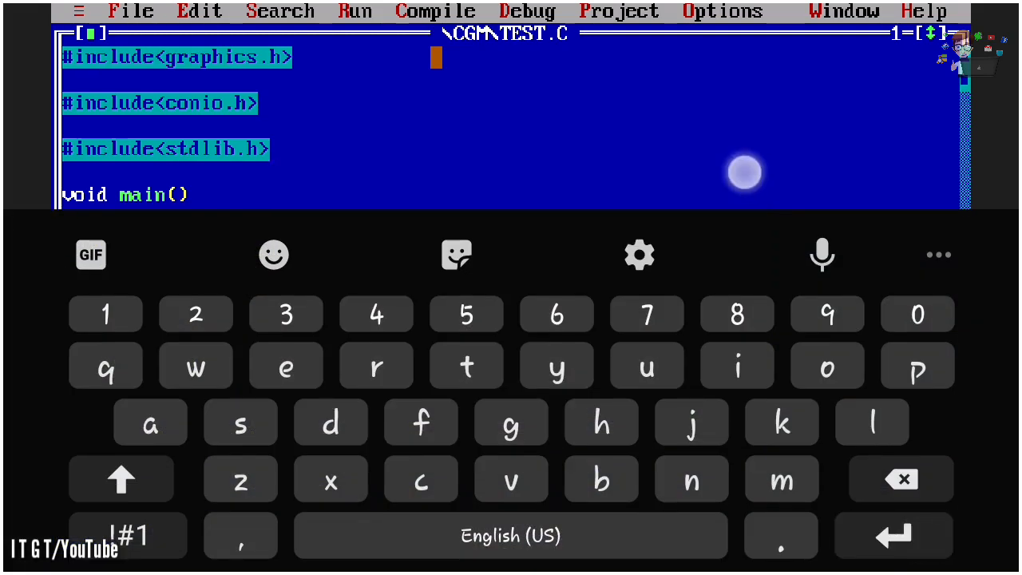
left_click(355, 11)
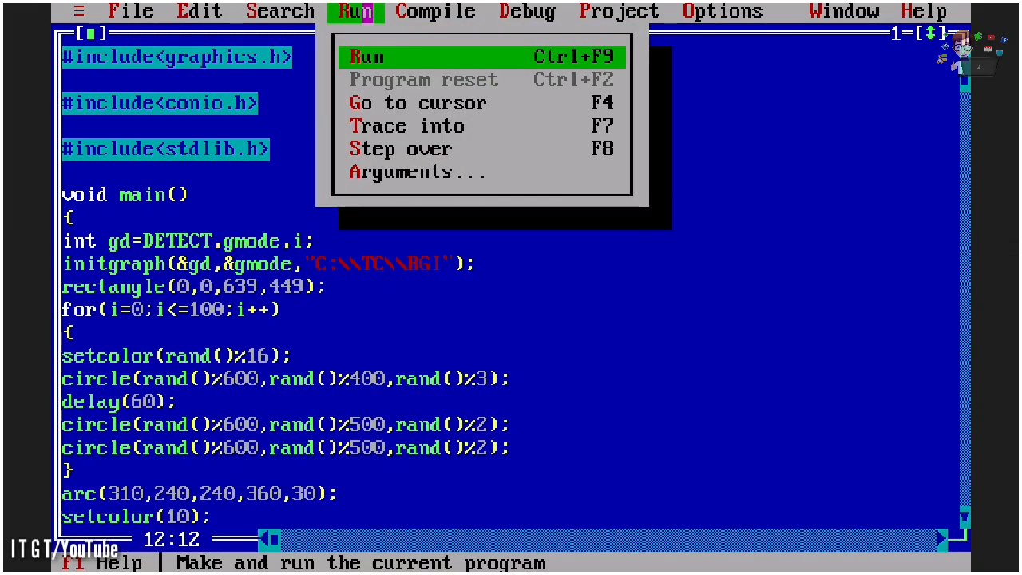
left_click(365, 56)
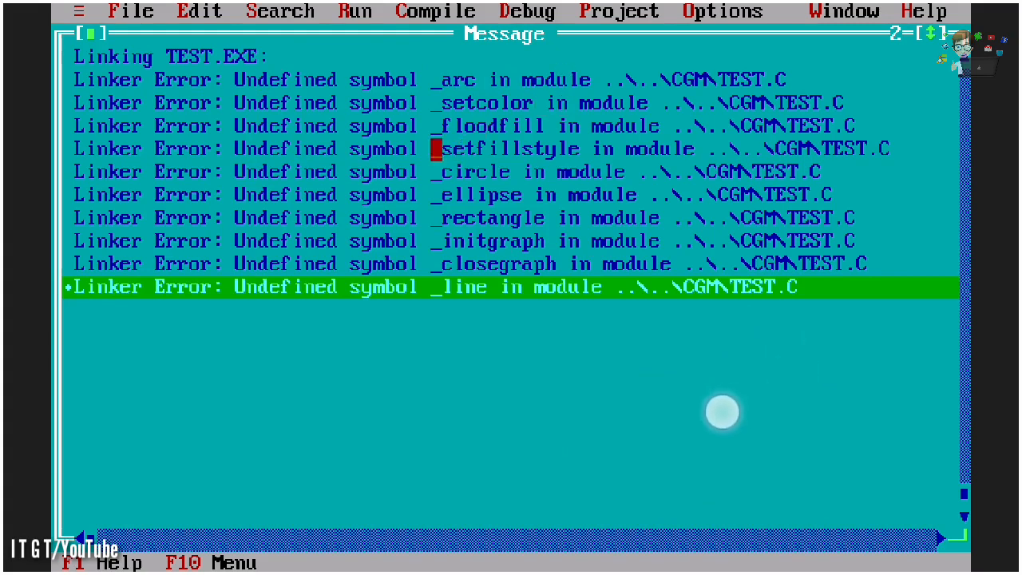
mouse_move(528, 336)
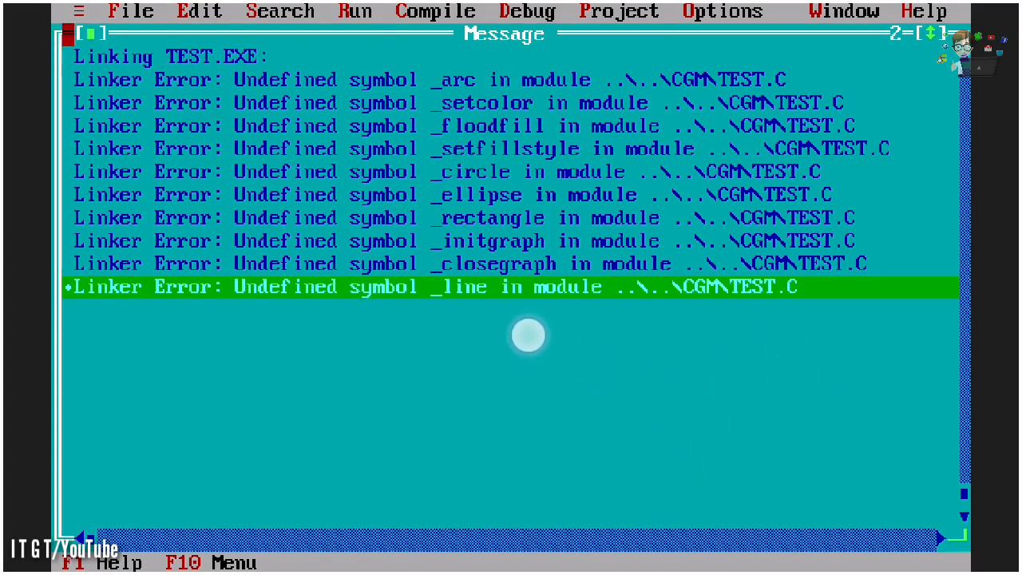
mouse_move(550, 341)
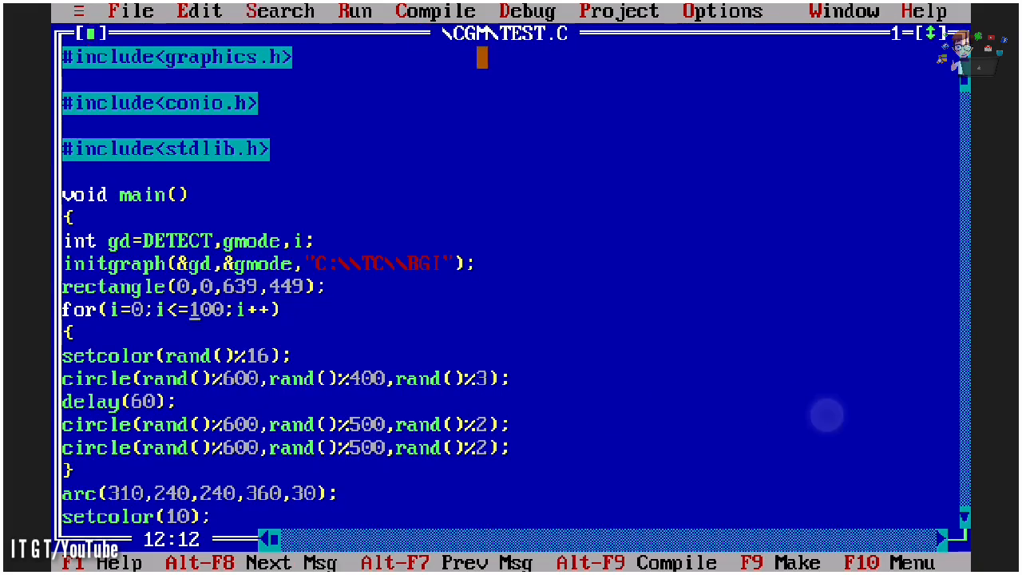
Enable the Graphics library in Options > Linker > Libraries, then rebuild and run TEST.EXE.
left_click(721, 11)
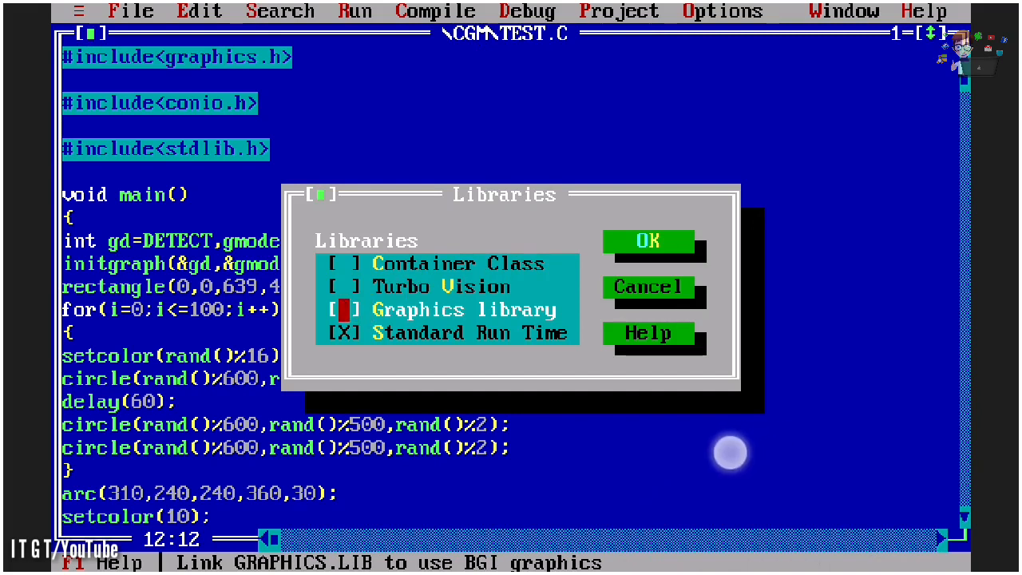
left_click(338, 310)
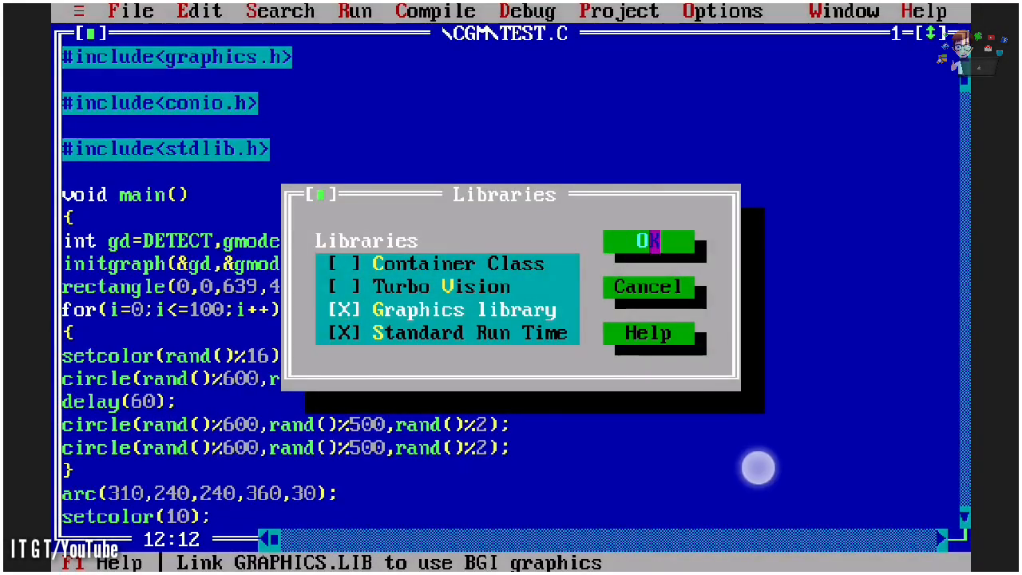
left_click(648, 240)
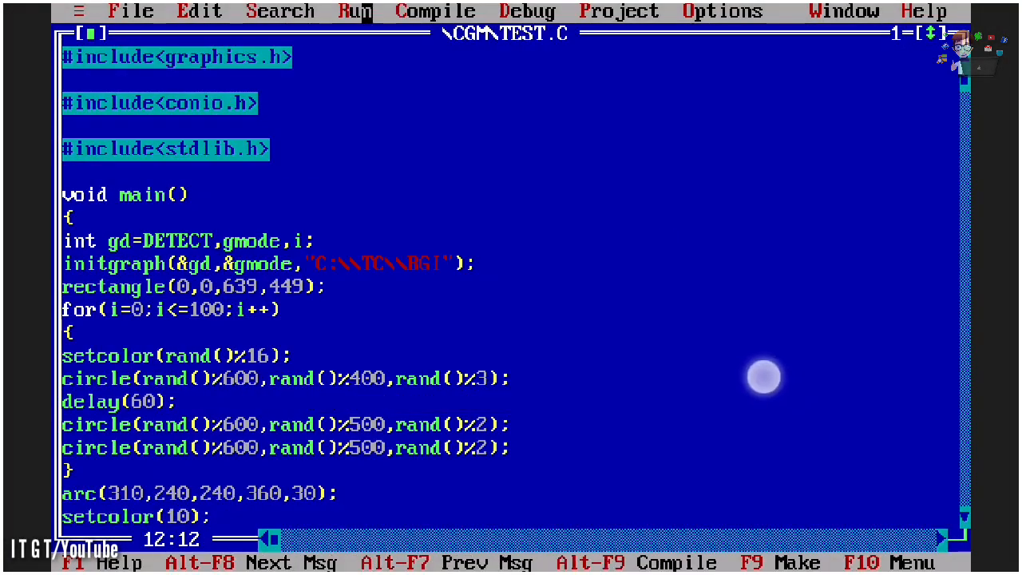
left_click(355, 11)
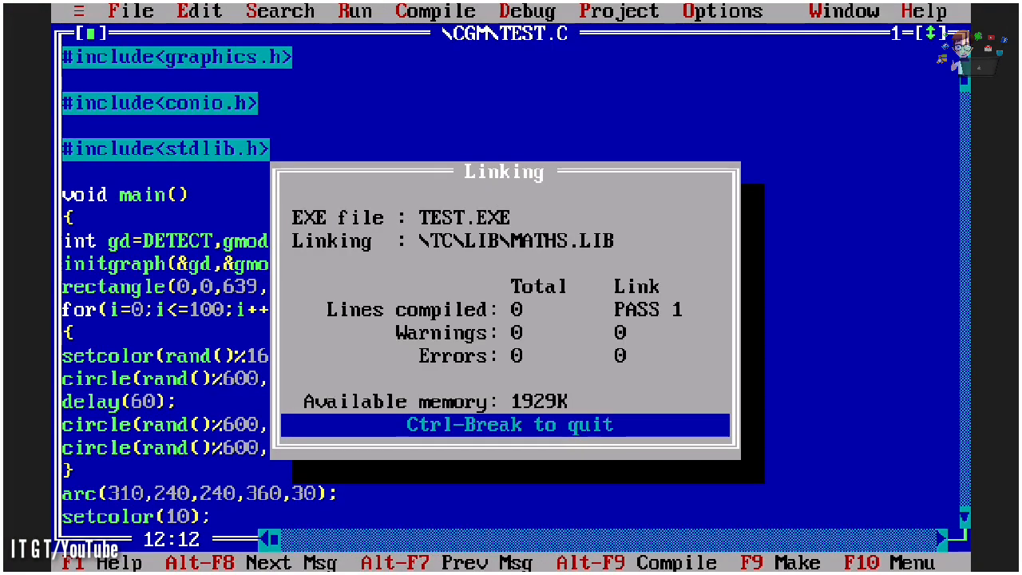